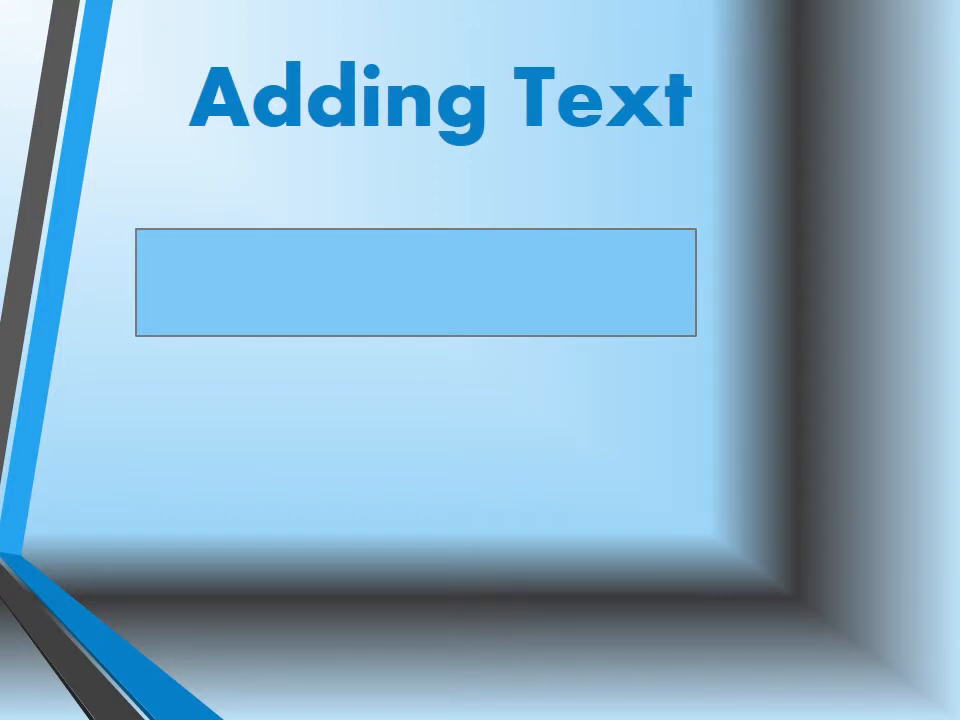
- Type 'Add Text to existing text box' into the empty box under Adding Text
{"action": "type", "text": "Add Text to e"}
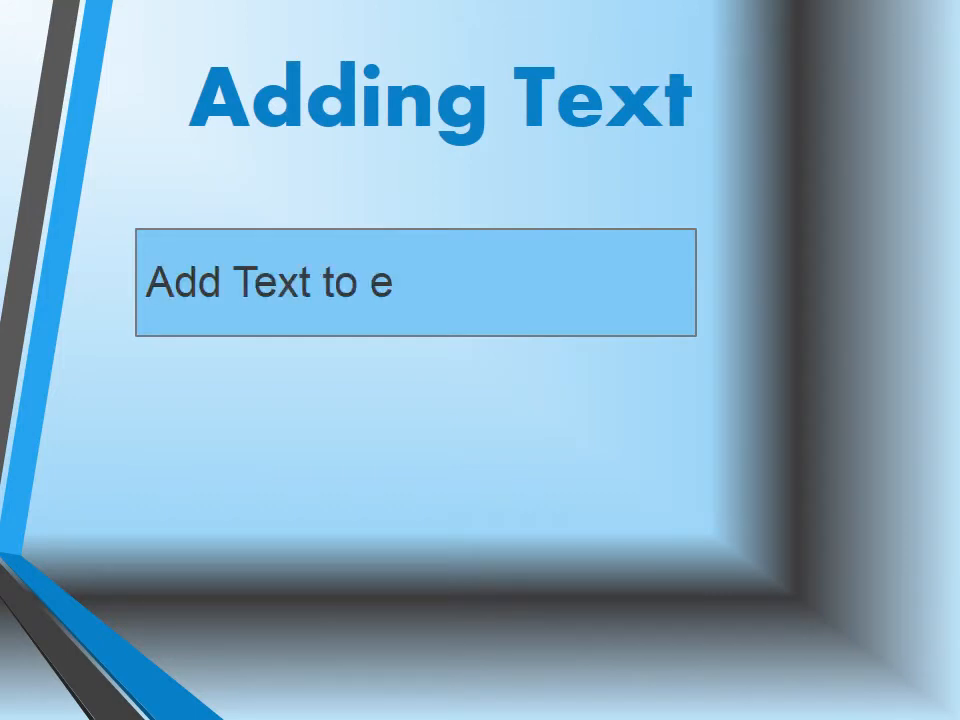
{"action": "type", "text": "xisting text"}
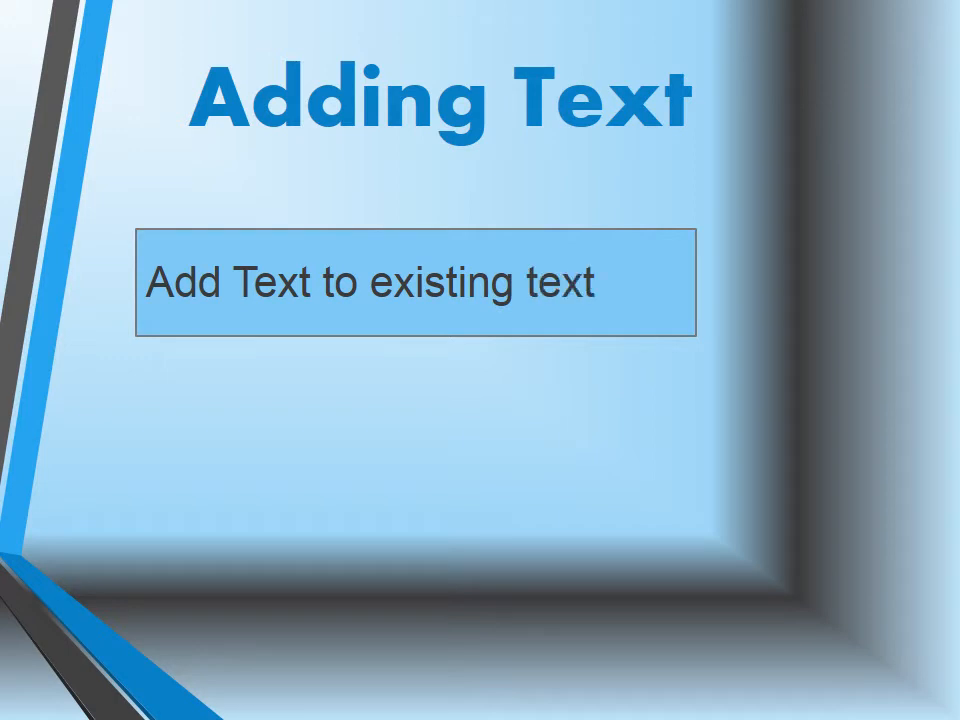
{"action": "type", "text": "box"}
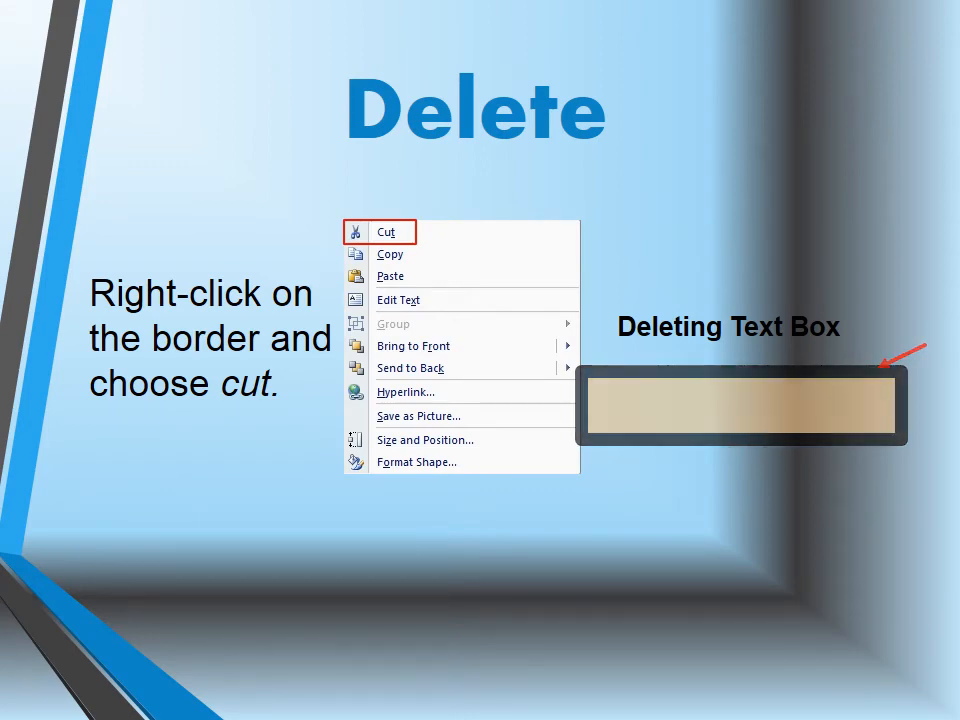
- Trigger the cut animation removing the tan text box under 'Deleting Text Box'
{"action": "left_click", "coordinate": [386, 231]}
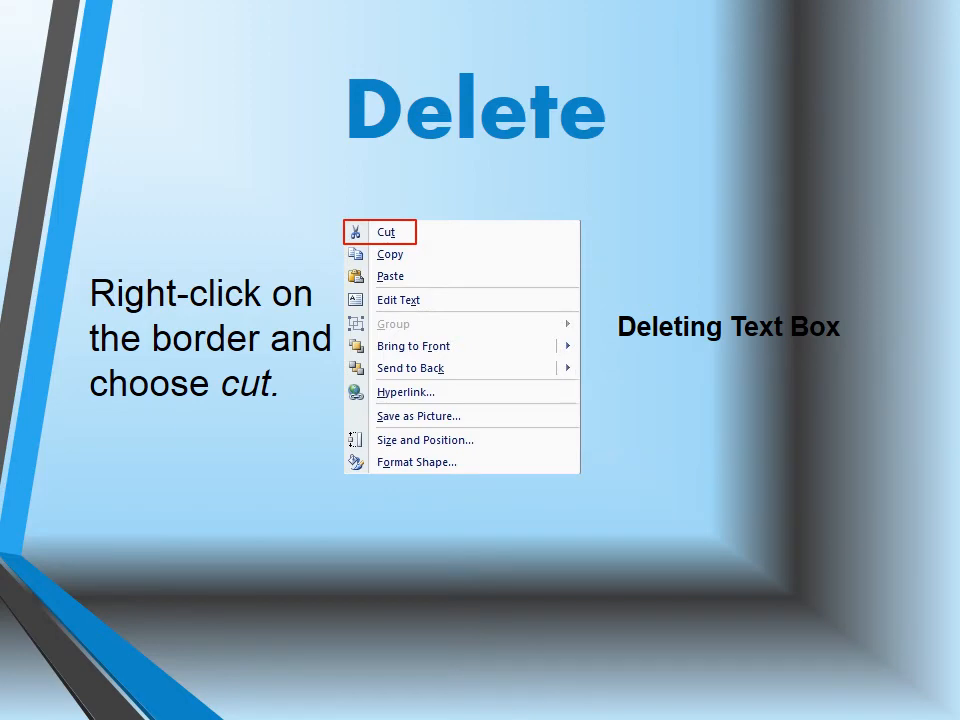